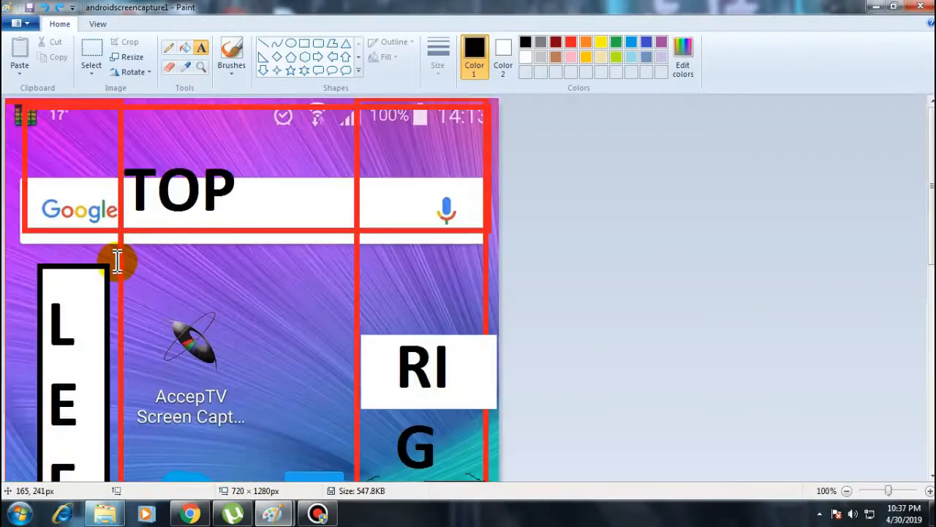
Display the 'adb shell wm overscan [reset|LEFT,TOP,RIGHT,BOTTOM]' format and 0,0,0,0 example in Paint
{"action": "left_click", "coordinate": [847, 489]}
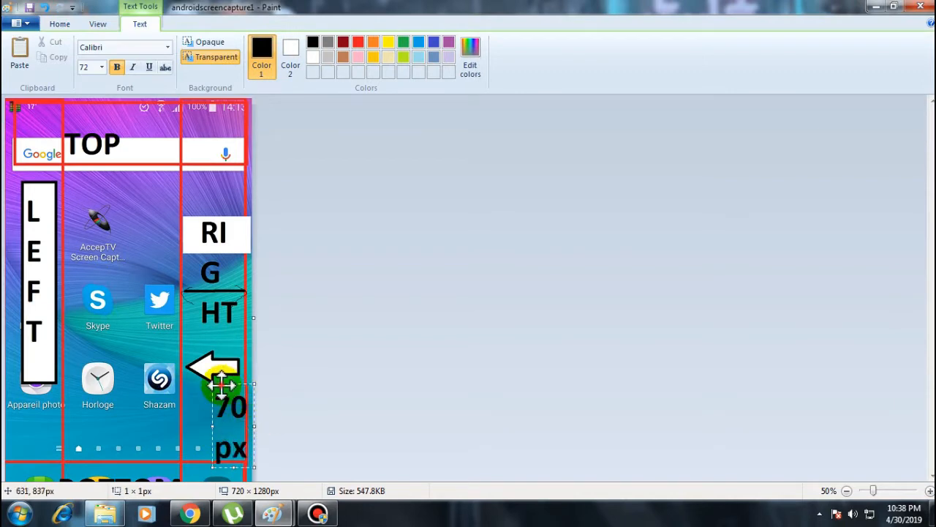
{"action": "left_click", "coordinate": [61, 24]}
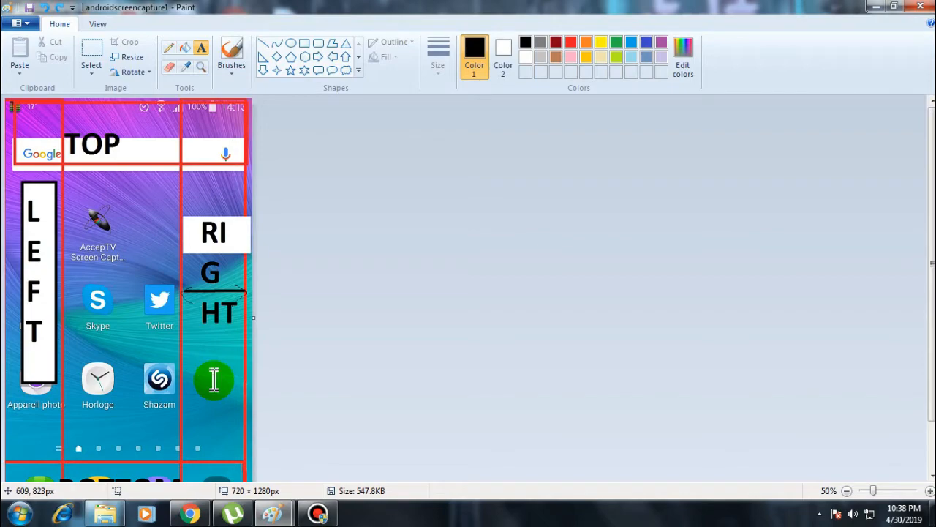
{"action": "scroll", "scroll_direction": "down", "scroll_amount": 3}
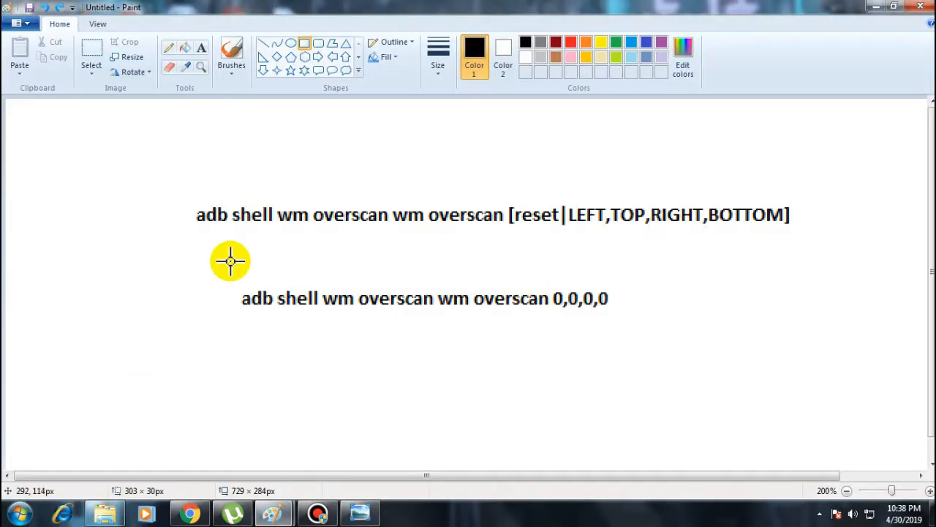
{"action": "mouse_move", "coordinate": [205, 173]}
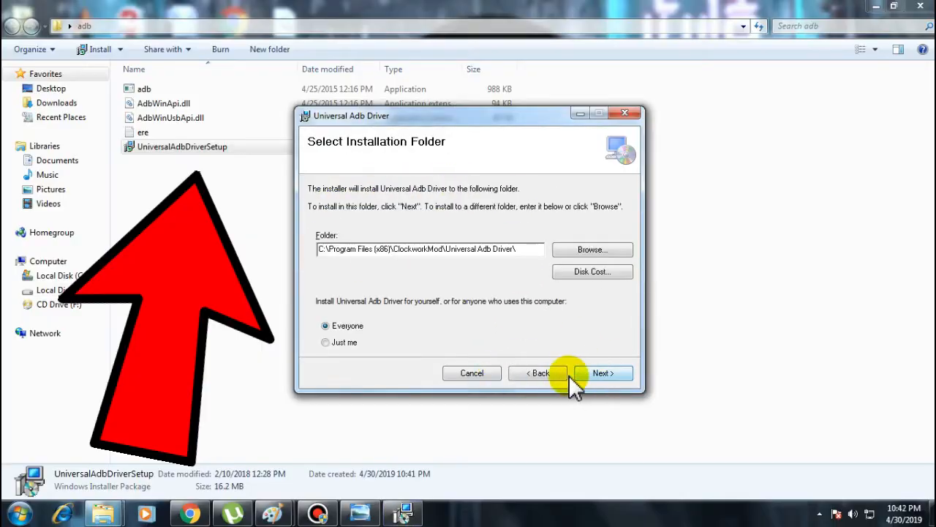
Install the Universal Adb Driver into the default ClockworkMod folder and close the installer
{"action": "left_click", "coordinate": [603, 373]}
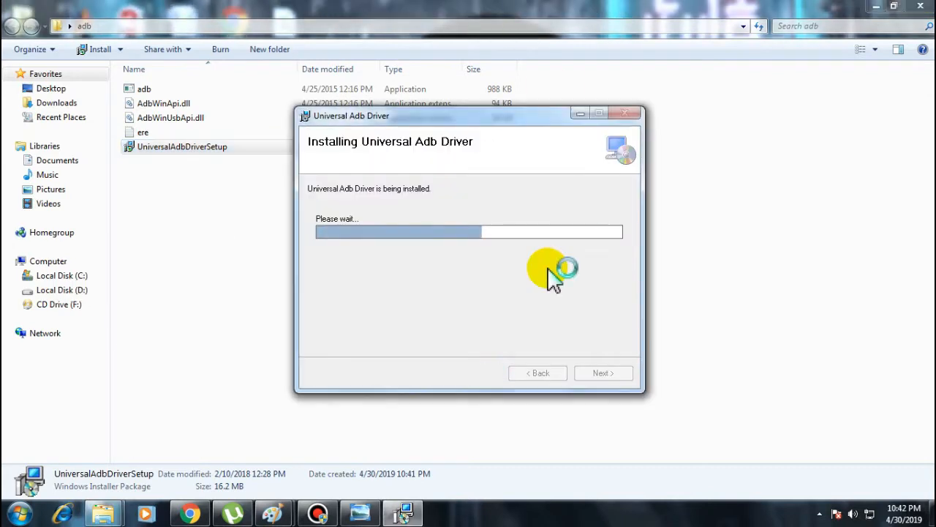
{"action": "mouse_move", "coordinate": [490, 220]}
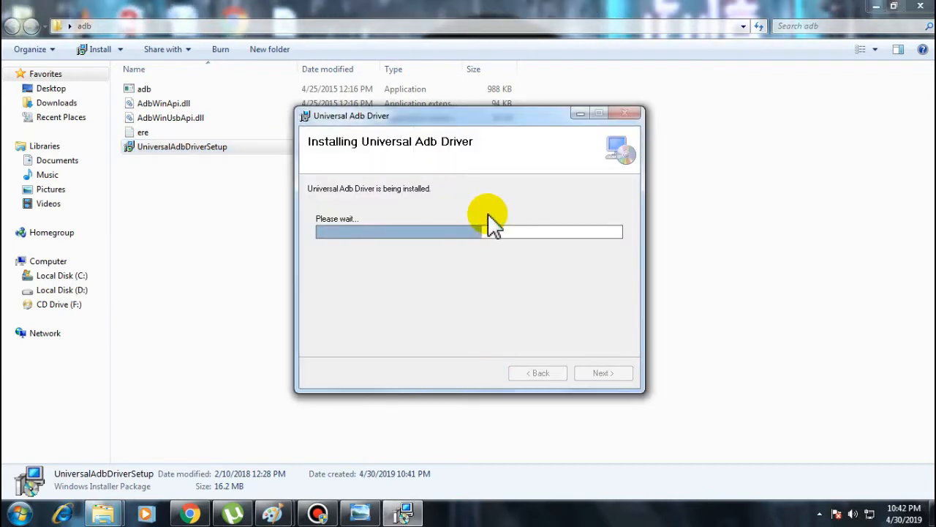
{"action": "mouse_move", "coordinate": [457, 213]}
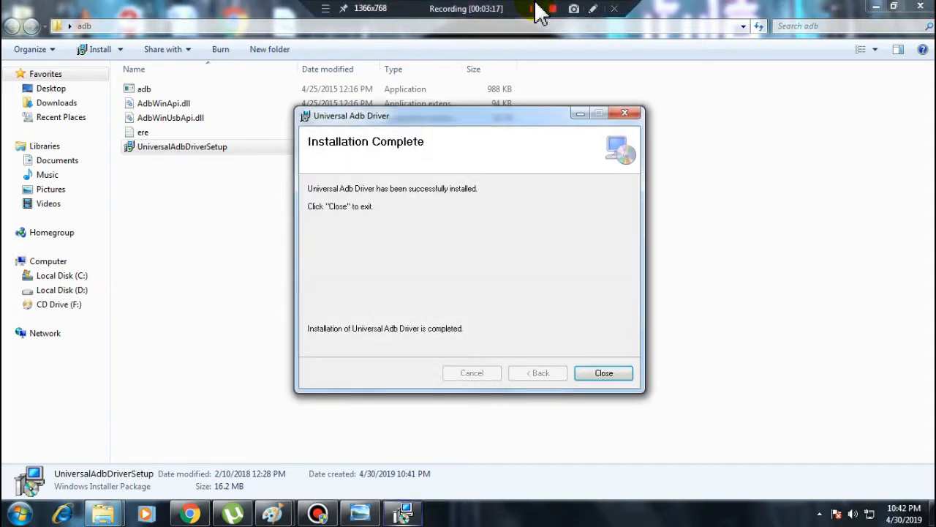
{"action": "left_click", "coordinate": [604, 372]}
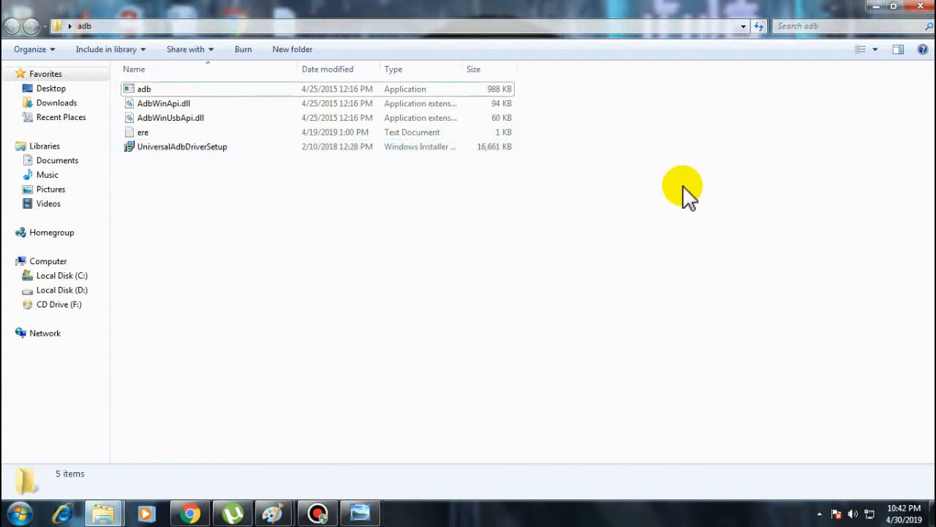
{"action": "mouse_move", "coordinate": [501, 235]}
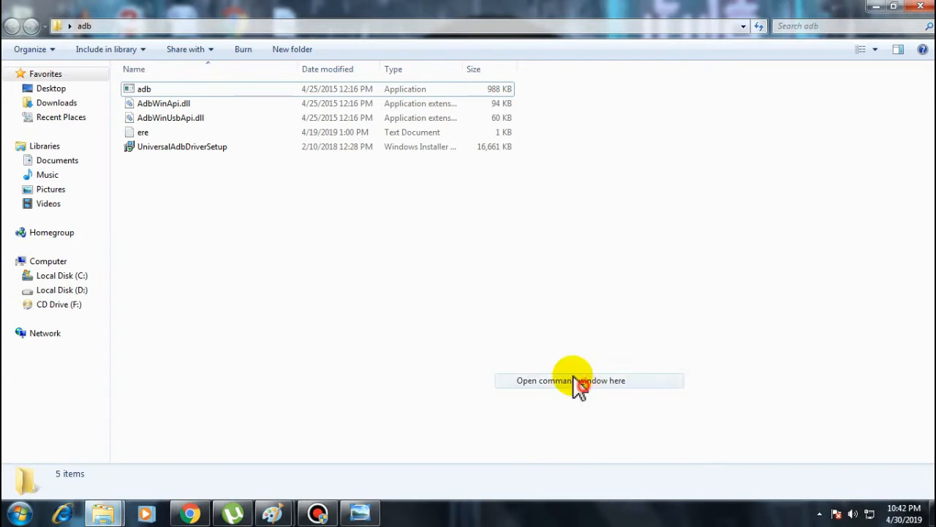
Open a command window in the adb folder and run 'adb devices'
{"action": "left_click", "coordinate": [570, 380]}
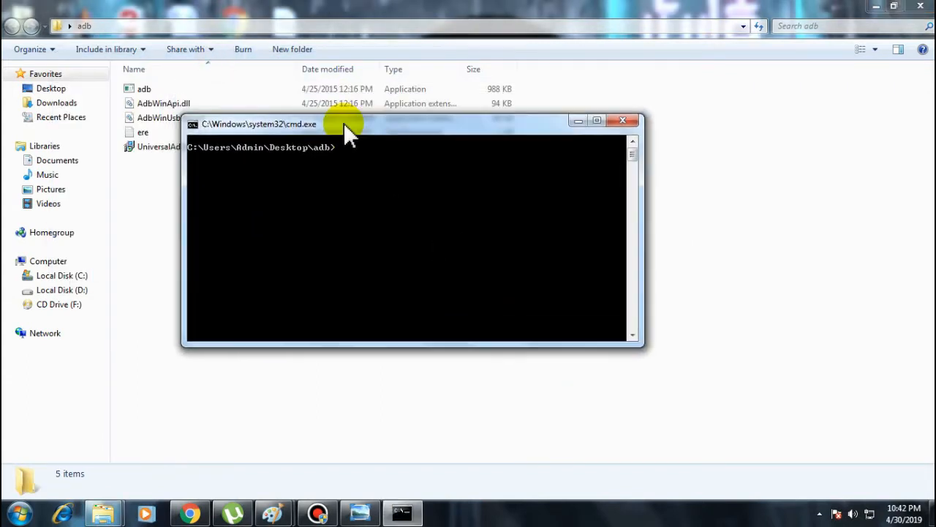
{"action": "type", "text": "adb"}
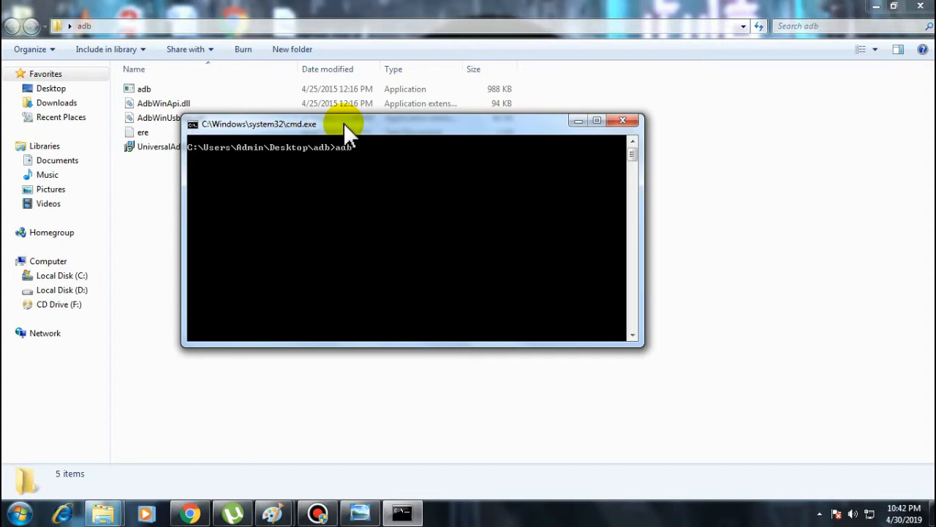
{"action": "type", "text": "devices"}
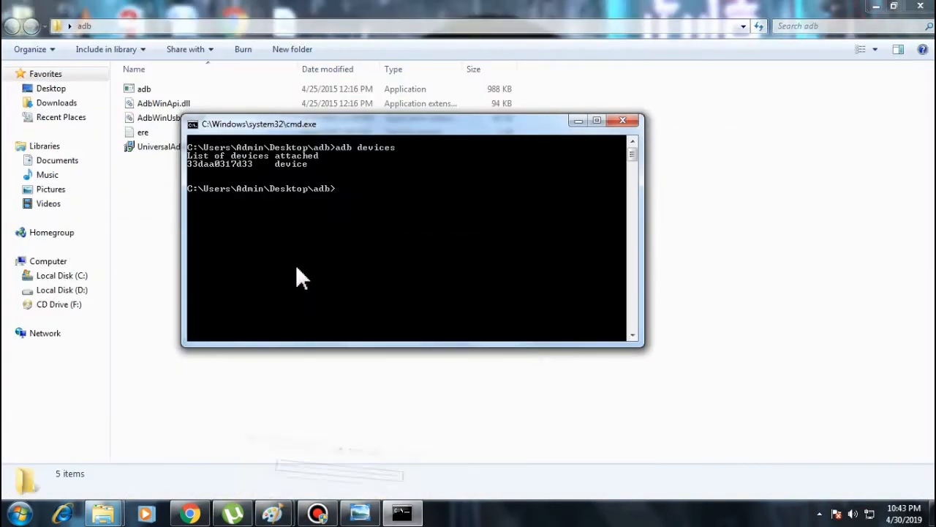
Enter 'adb shell wm overscan 0,0,70,0' to shrink the display's right edge by 70
{"action": "type", "text": "a"}
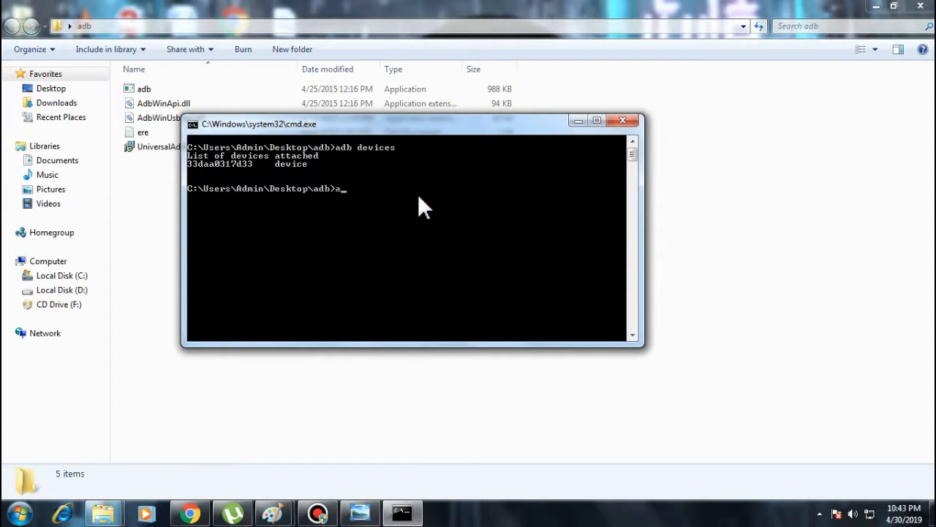
{"action": "type", "text": "db shell wm"}
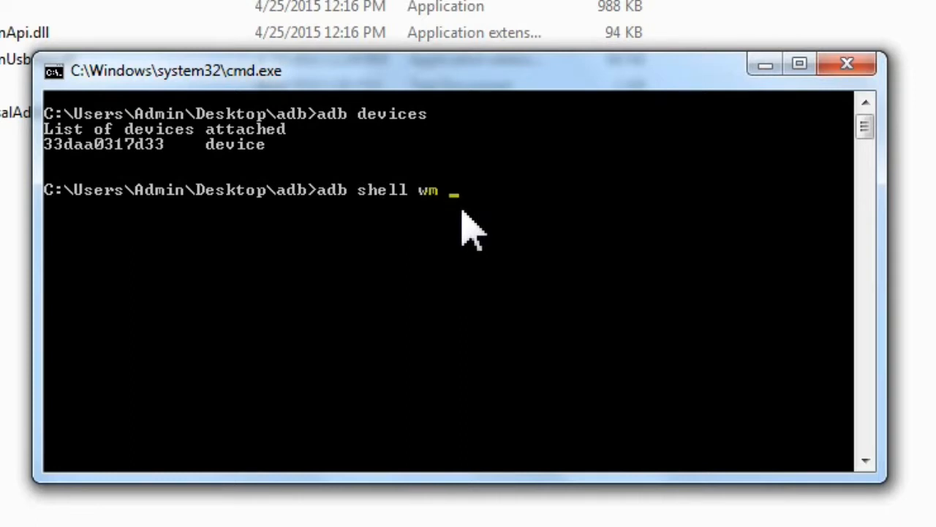
{"action": "type", "text": "overscan 0,0"}
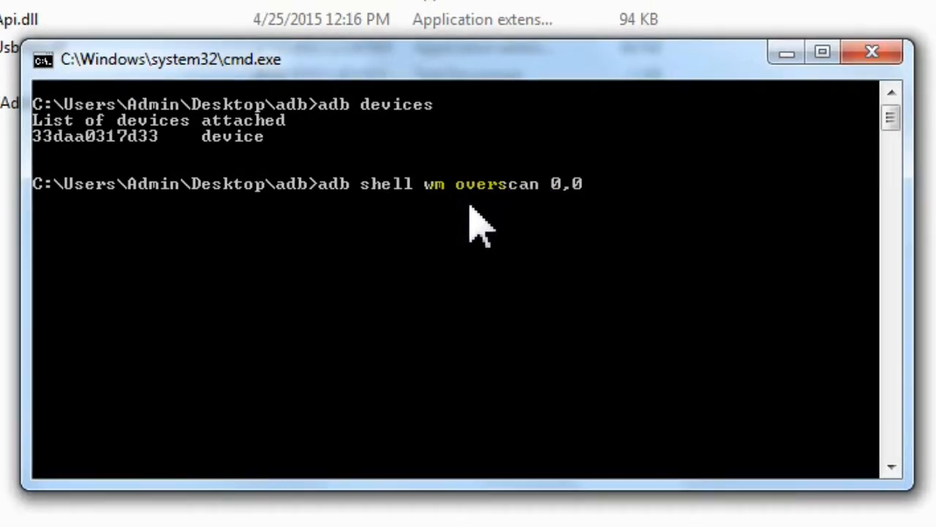
{"action": "type", "text": ",70"}
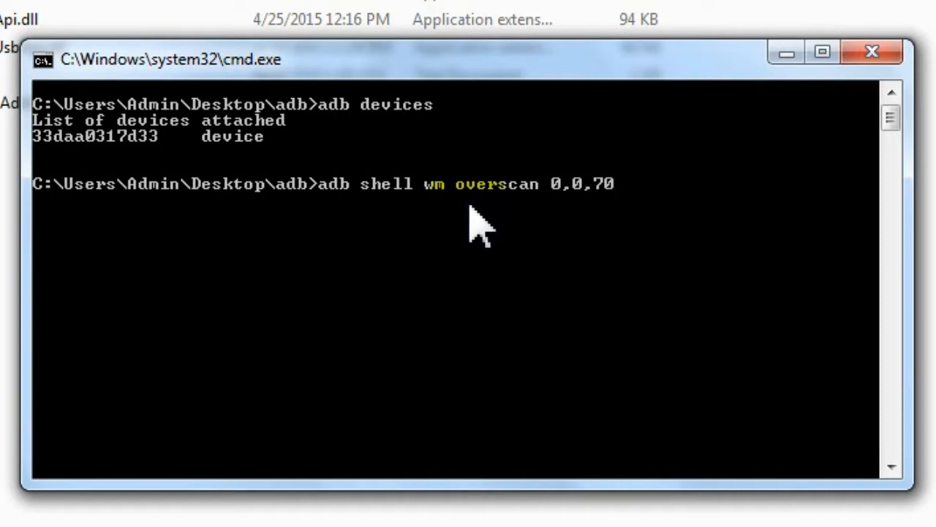
{"action": "type", "text": ",0"}
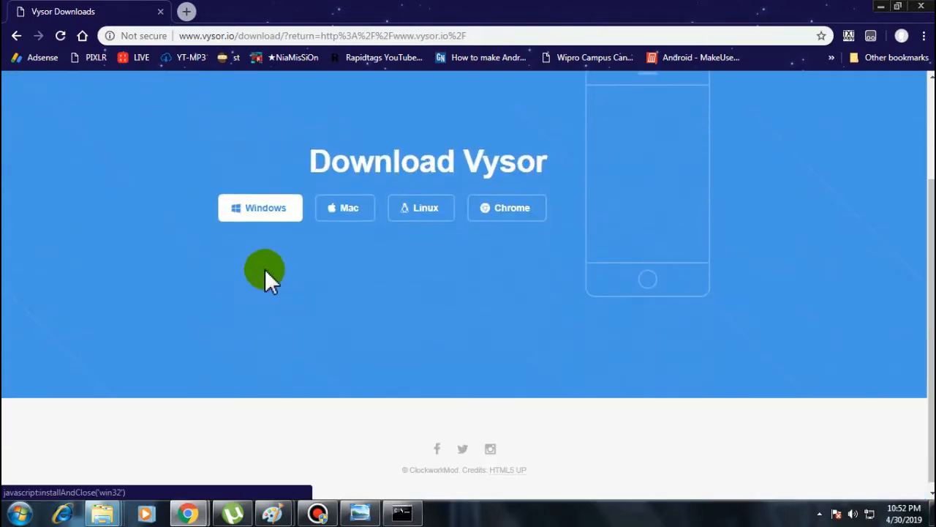
Download Vysor for Windows and launch the downloaded installer
{"action": "left_click", "coordinate": [260, 208]}
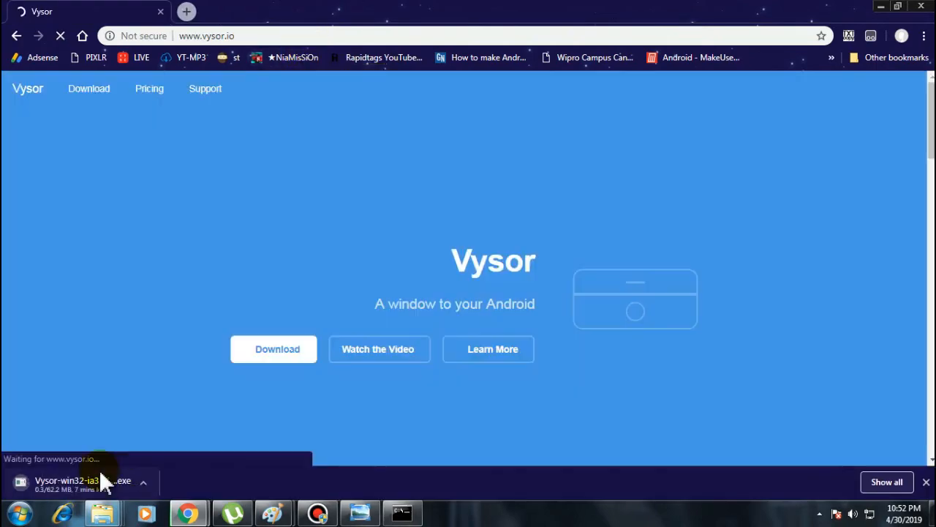
{"action": "left_click", "coordinate": [84, 480]}
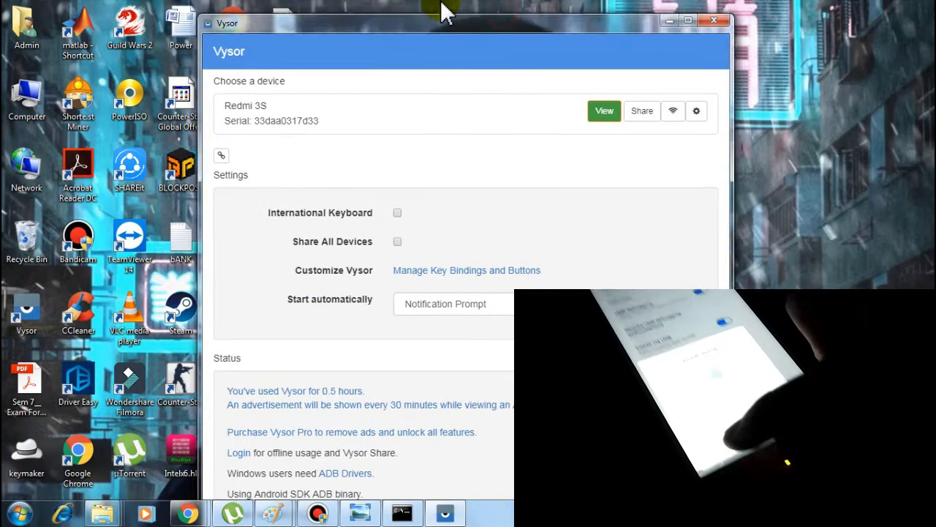
Start viewing the Redmi 3S from the Vysor device list
{"action": "left_click", "coordinate": [603, 110]}
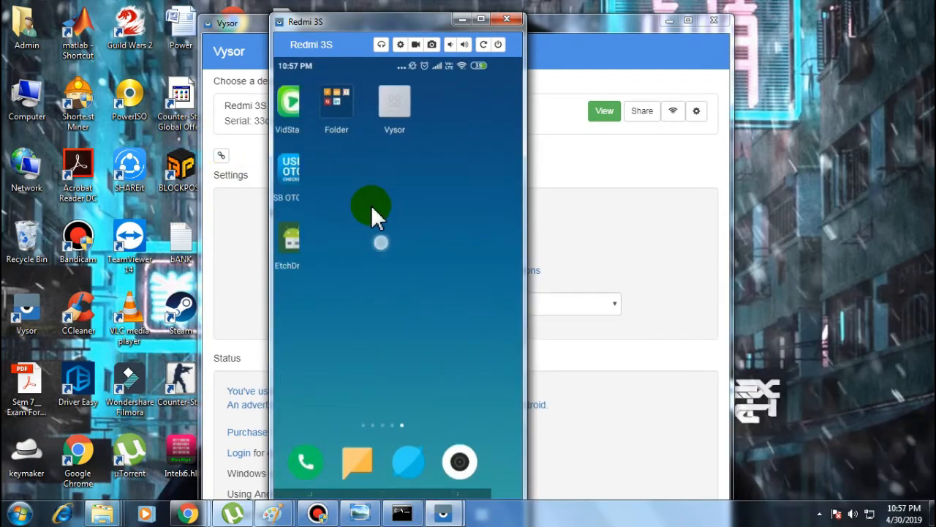
Type the letter p twice into the Select your size field on the mirrored phone
{"action": "scroll", "scroll_direction": "left", "scroll_amount": 3}
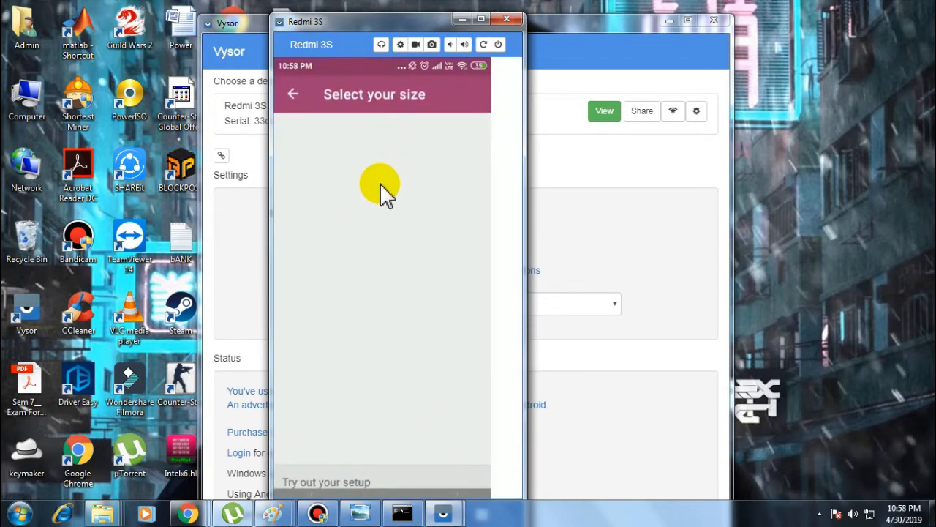
{"action": "mouse_move", "coordinate": [421, 132]}
{"action": "type", "text": "Plp"}
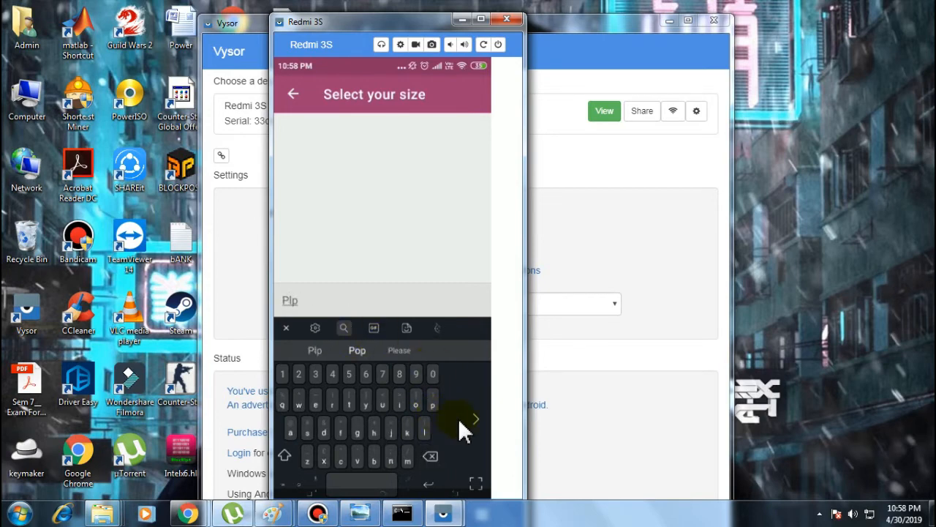
{"action": "left_click", "coordinate": [432, 403]}
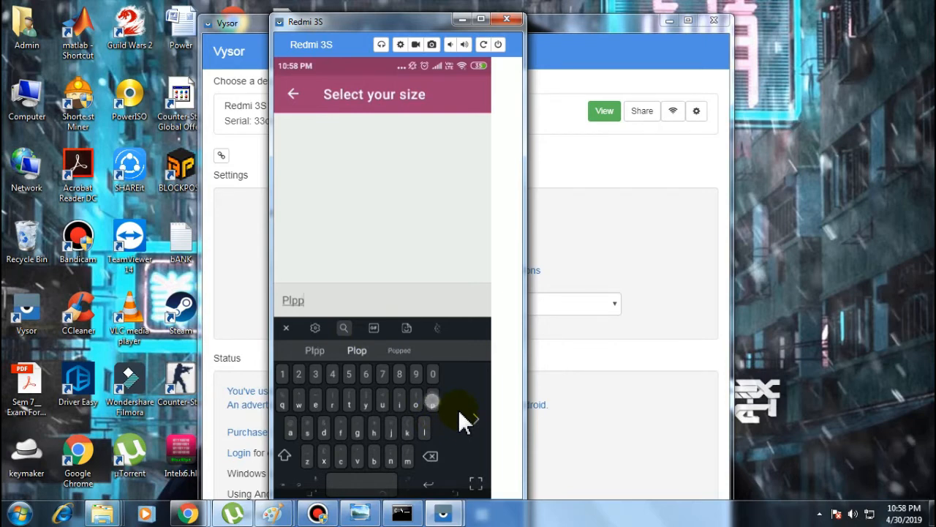
{"action": "left_click", "coordinate": [433, 402]}
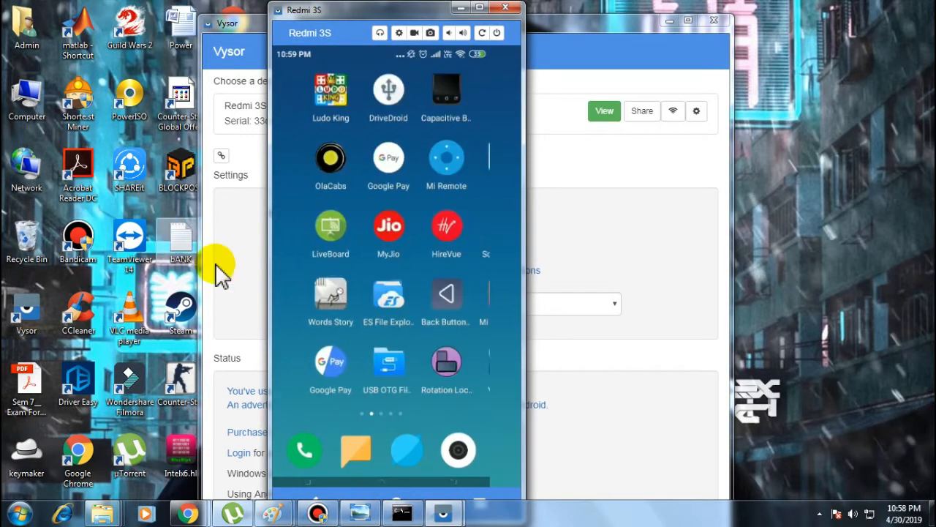
Mark VidStatus and another right-column app icon in home-screen edit mode
{"action": "scroll", "scroll_direction": "left", "scroll_amount": 3}
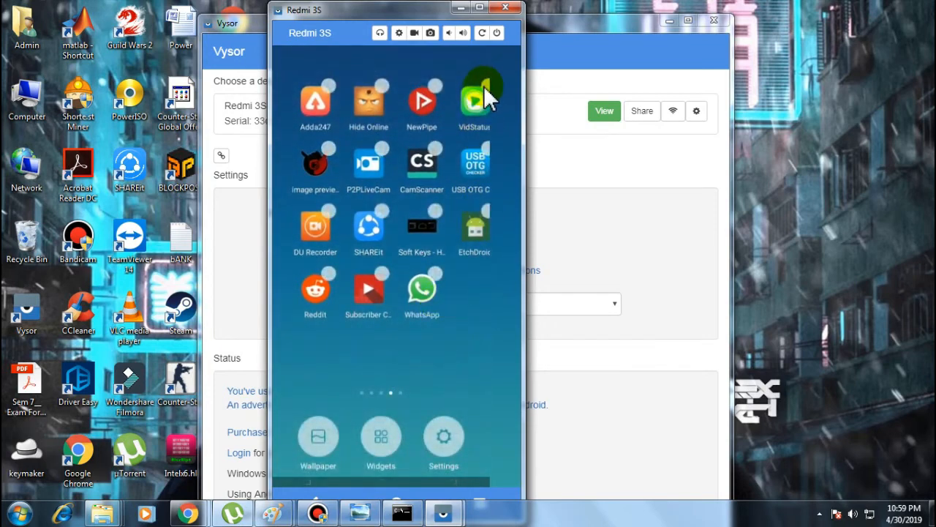
{"action": "left_click", "coordinate": [475, 98]}
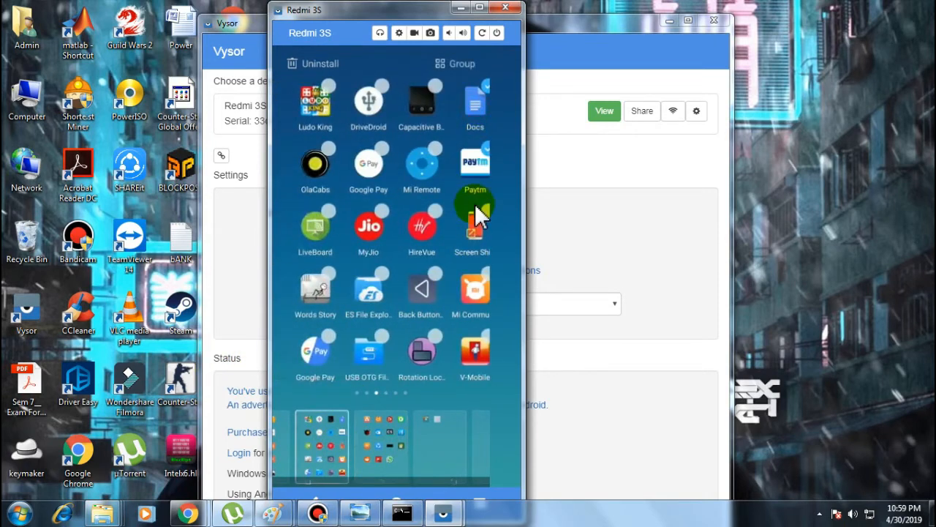
{"action": "left_click", "coordinate": [315, 446]}
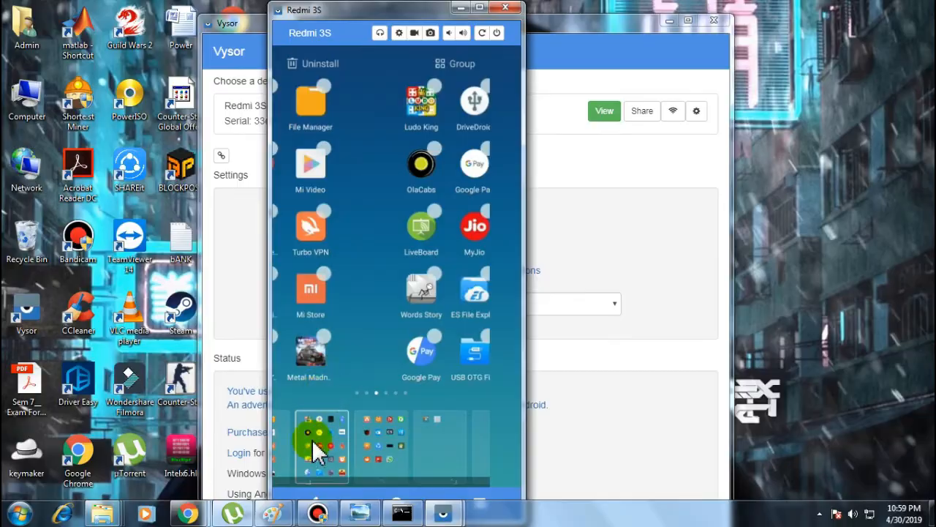